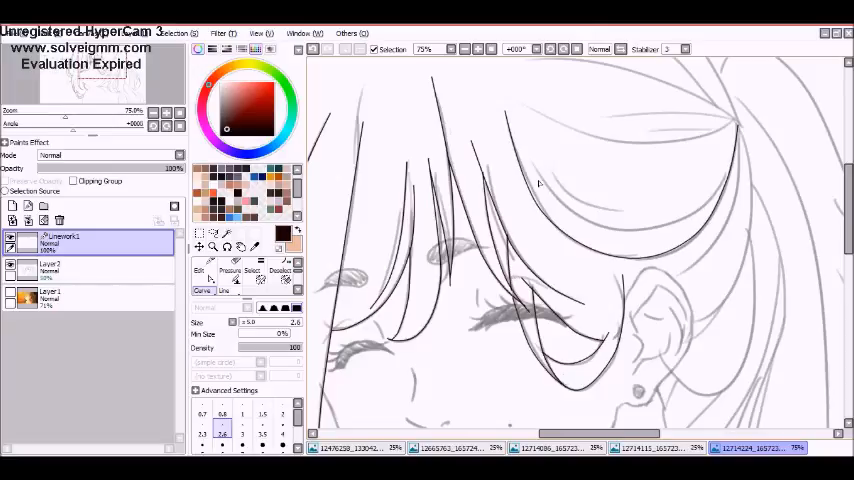
Ink one curved black strand across the upper right of the fringe on Linework1
drag(520, 100, 700, 110)
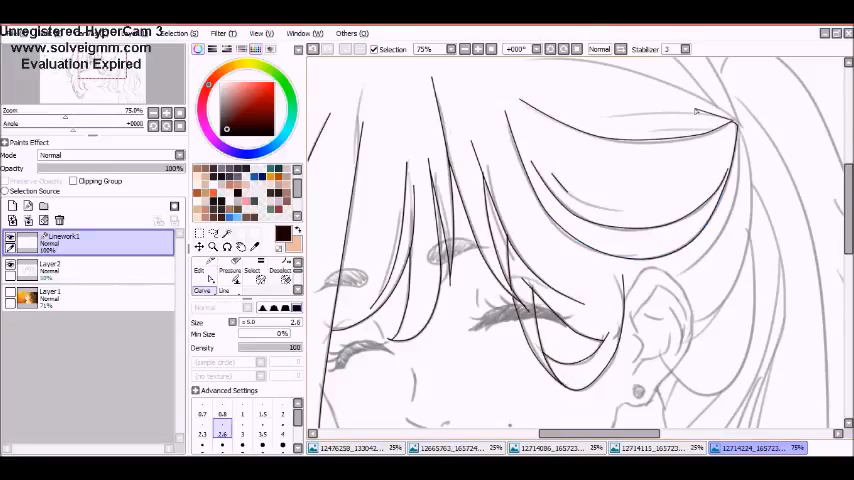